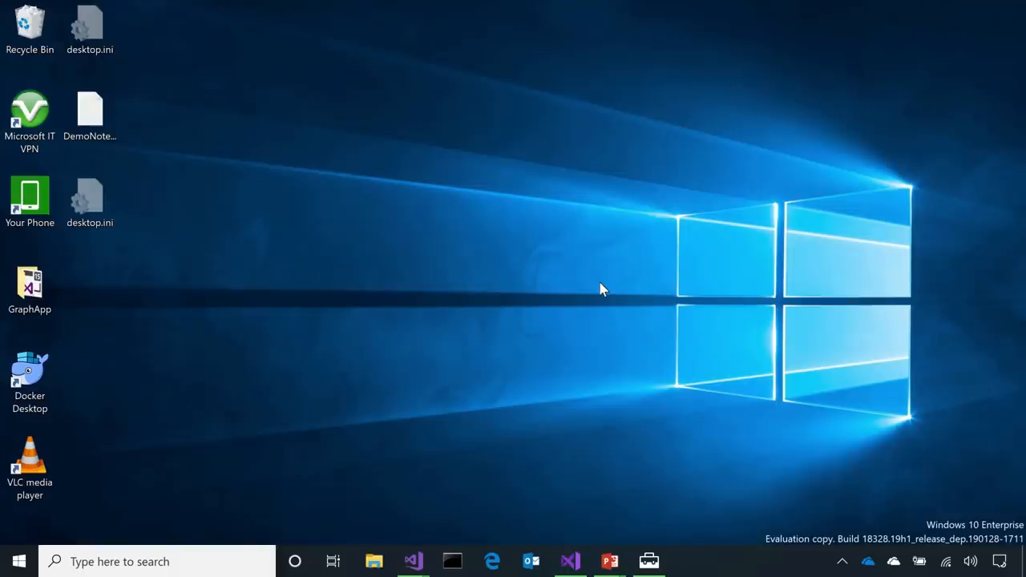
mouse_move(409, 453)
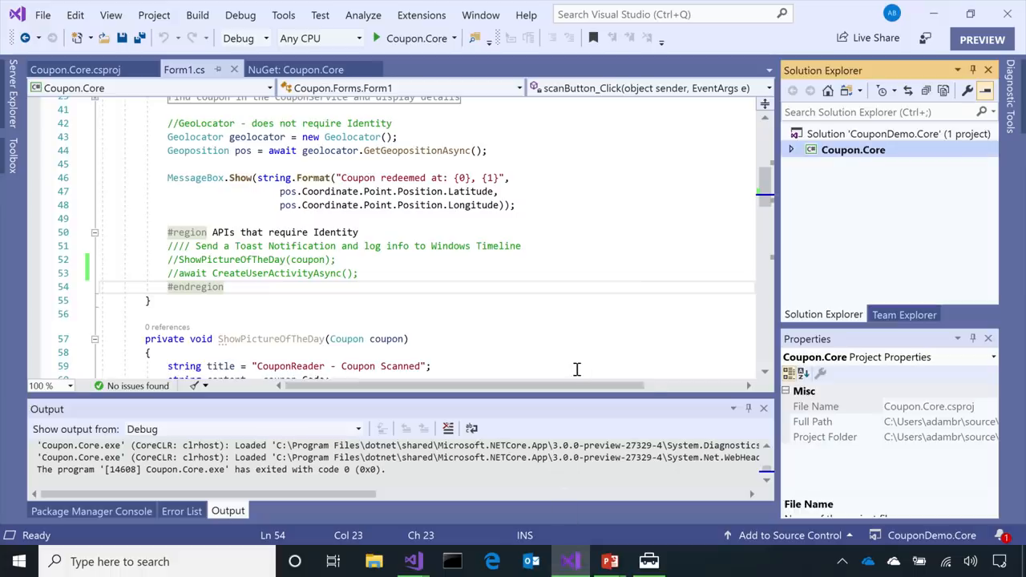
- Collapse the Identity APIs region in Form1.cs and bring up Coupon.Core.csproj
click(95, 232)
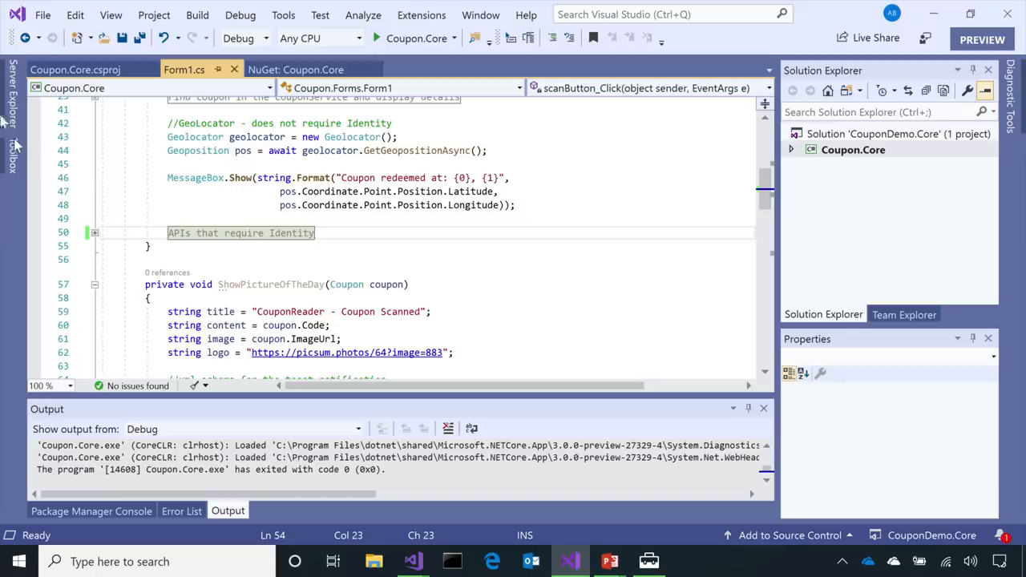
click(74, 69)
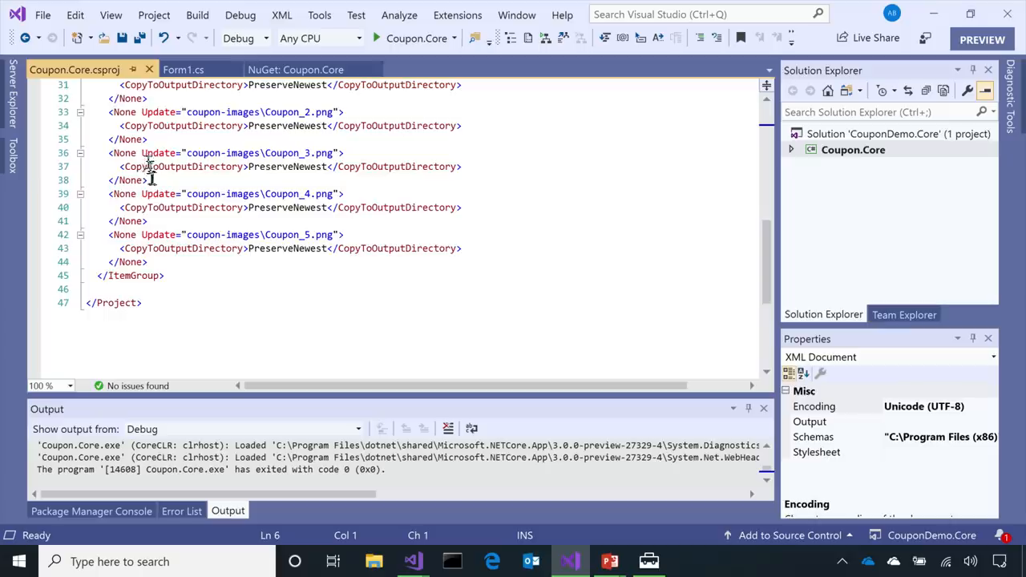
- Read through Coupon.Core.csproj's netcoreapp3.0 settings, SDK Contracts package and Windows reference
scroll(up, 3)
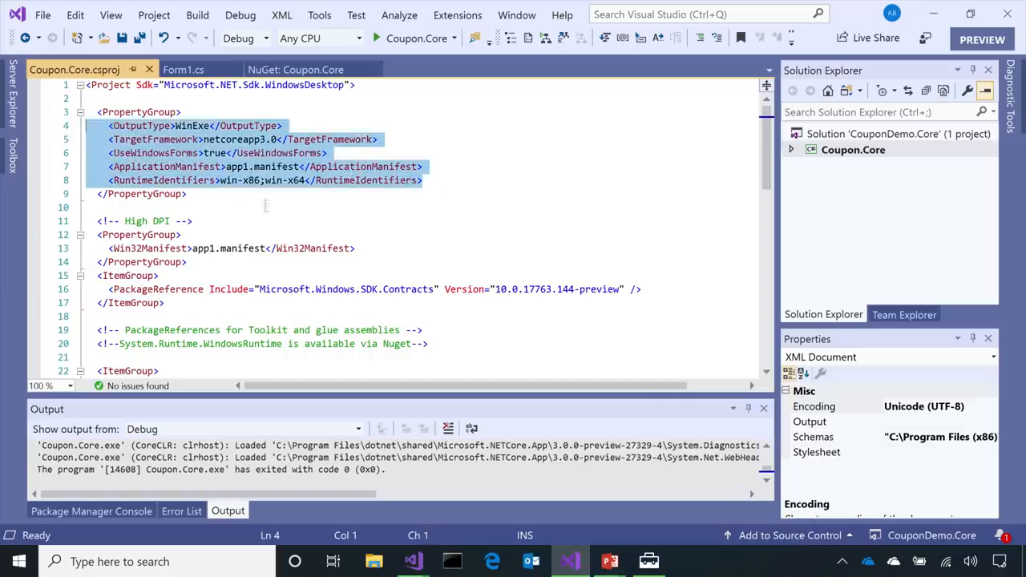
click(395, 139)
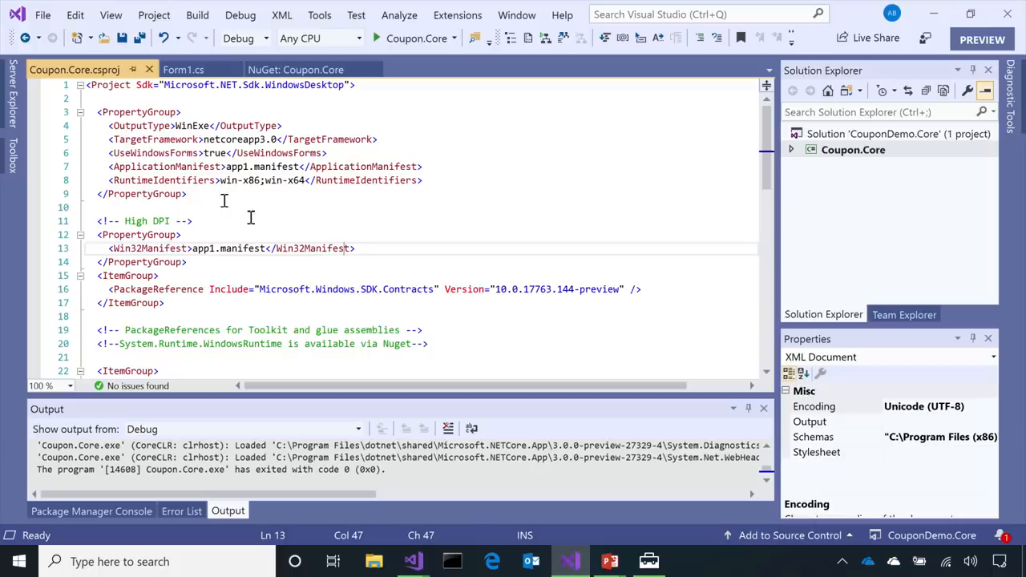
scroll(down, 3)
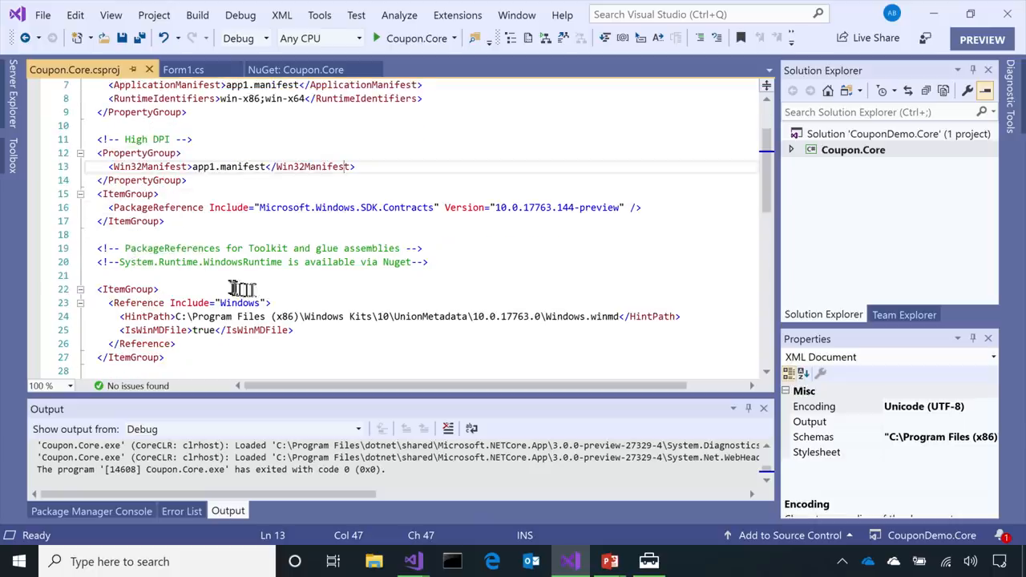
scroll(down, 3)
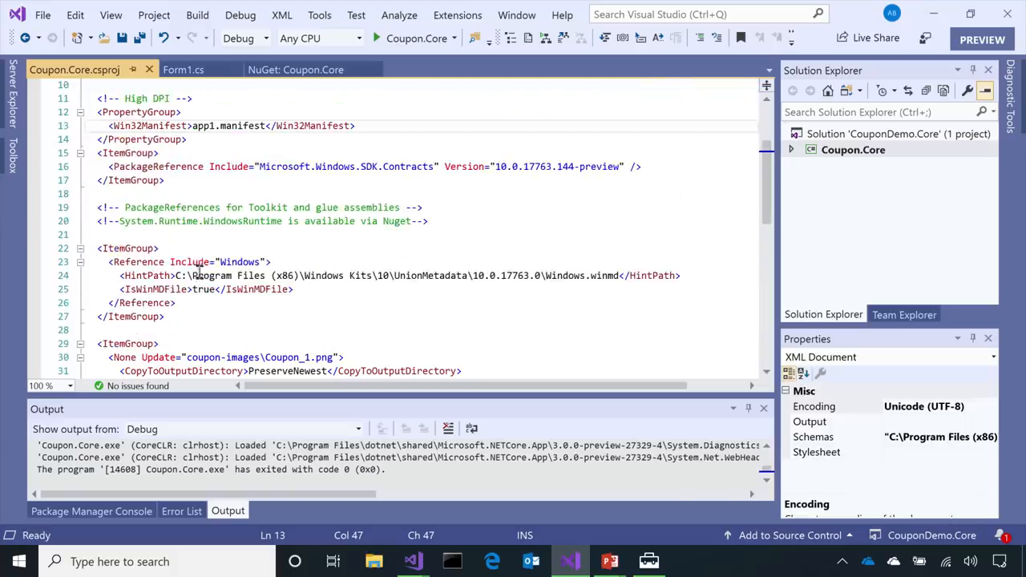
scroll(down, 3)
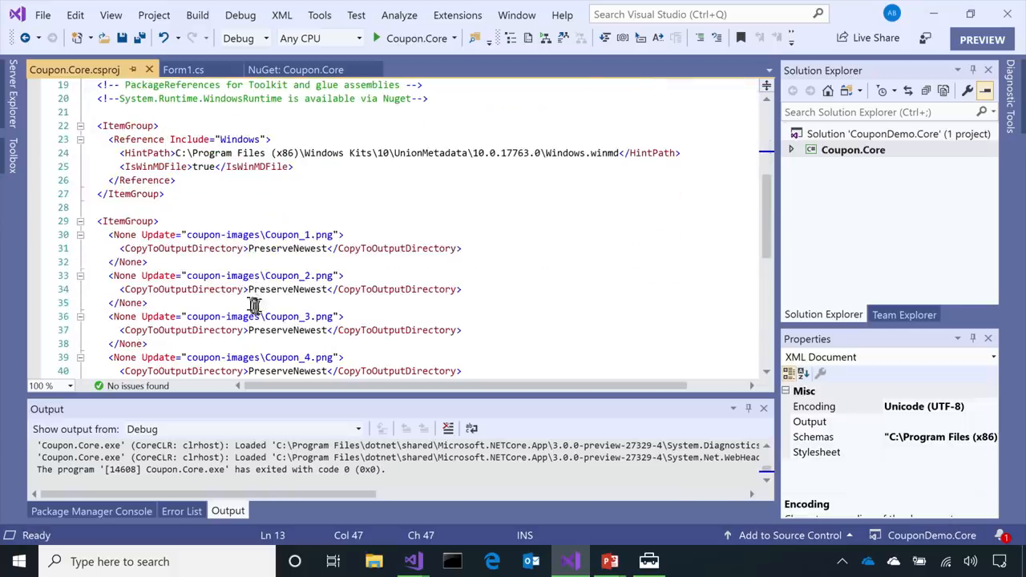
scroll(up, 3)
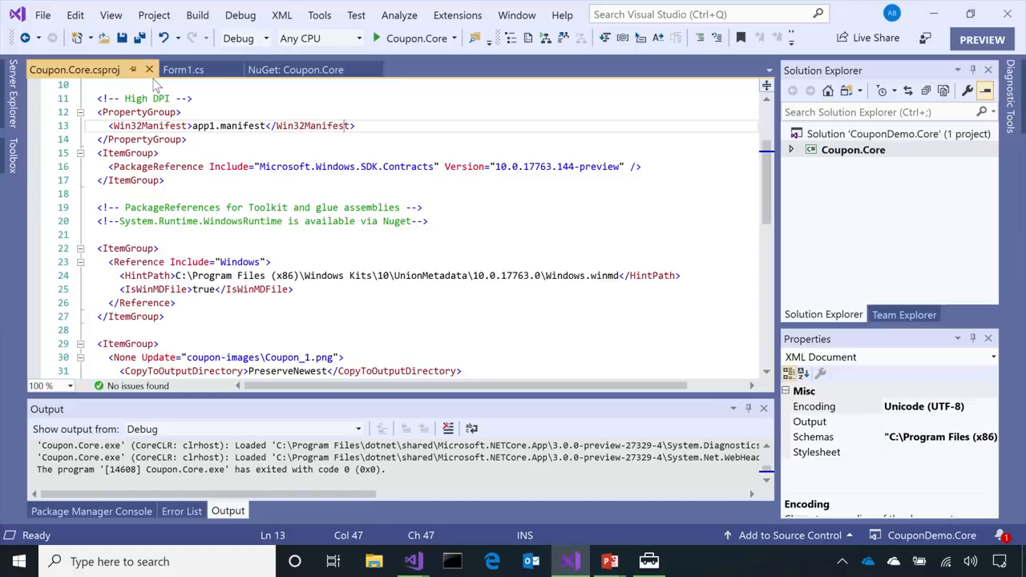
mouse_move(149, 70)
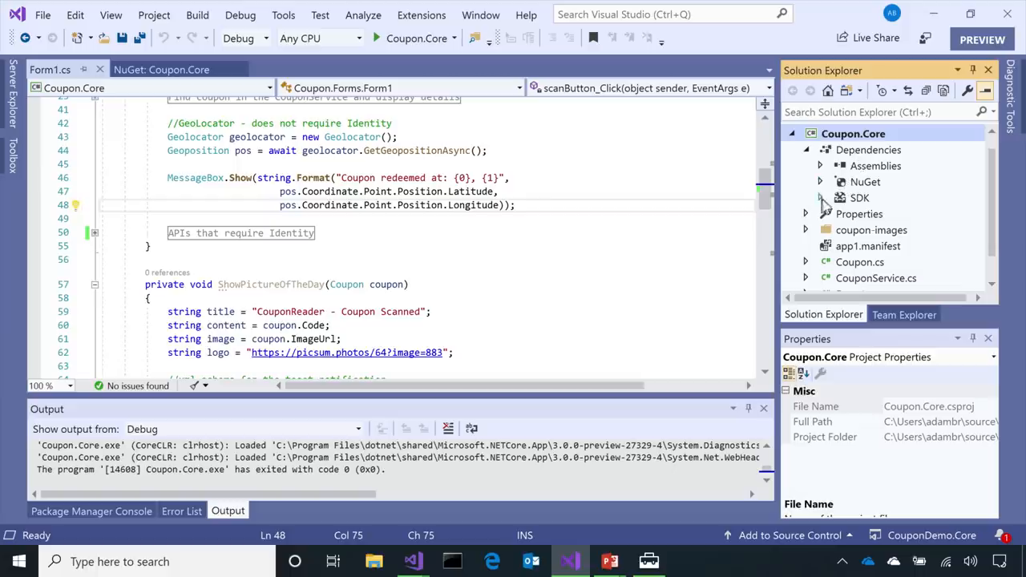
- Expand Coupon.Core's NuGet dependencies to show Microsoft.Windows.SDK.Contracts and bring up NuGet's context menu
click(820, 182)
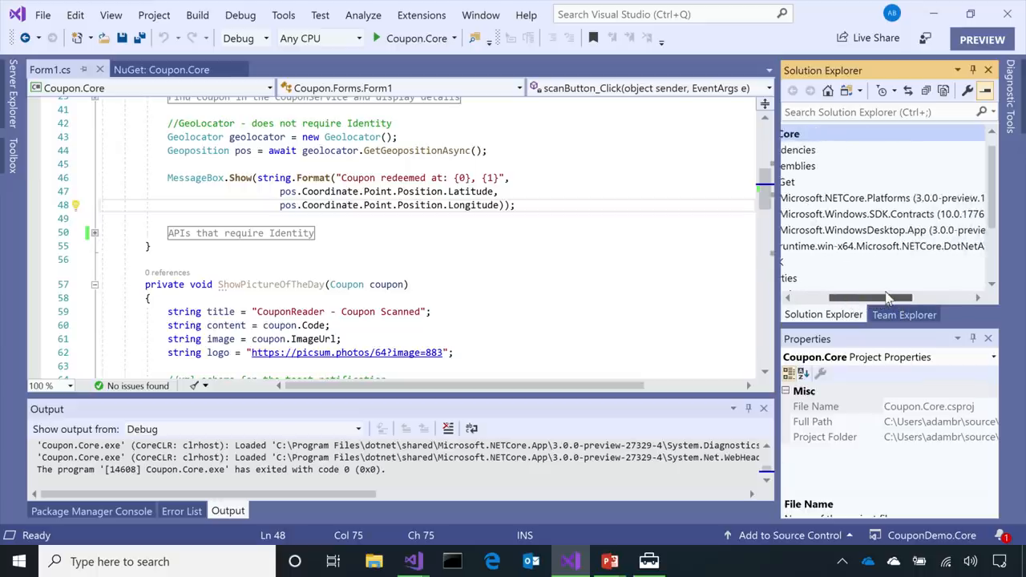
click(909, 214)
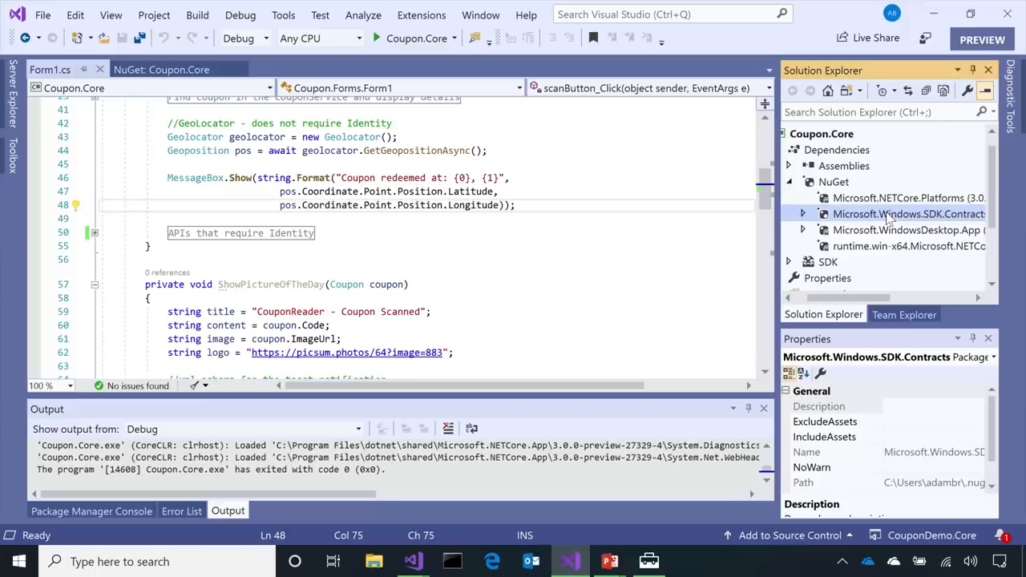
mouse_move(818, 181)
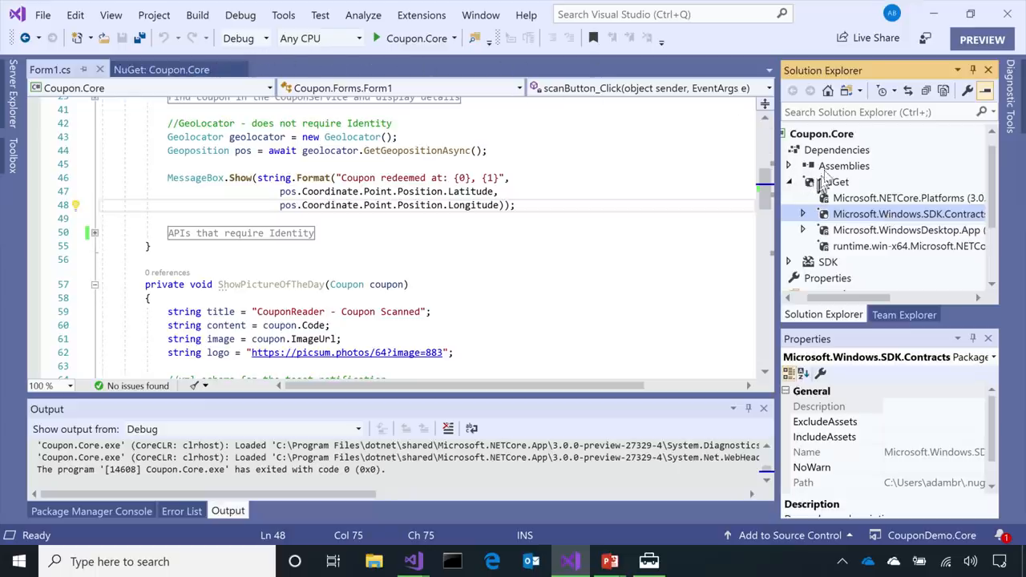
right_click(837, 150)
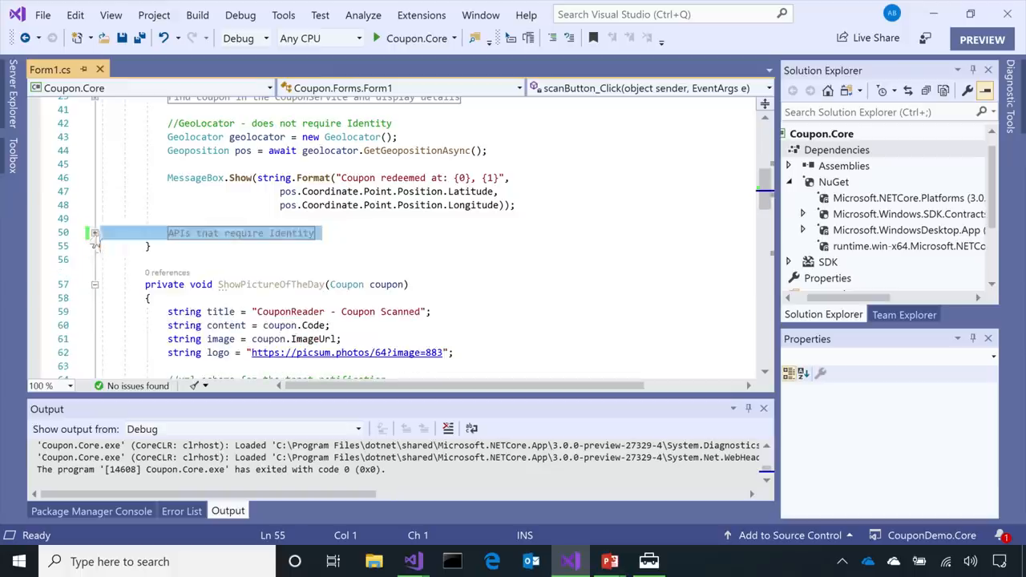
mouse_move(643, 165)
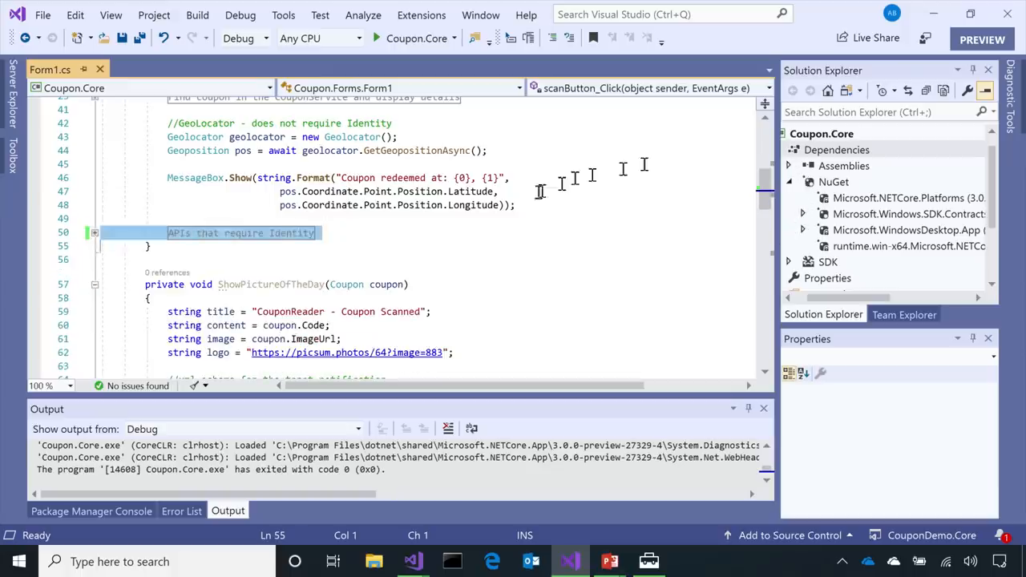
mouse_move(416, 38)
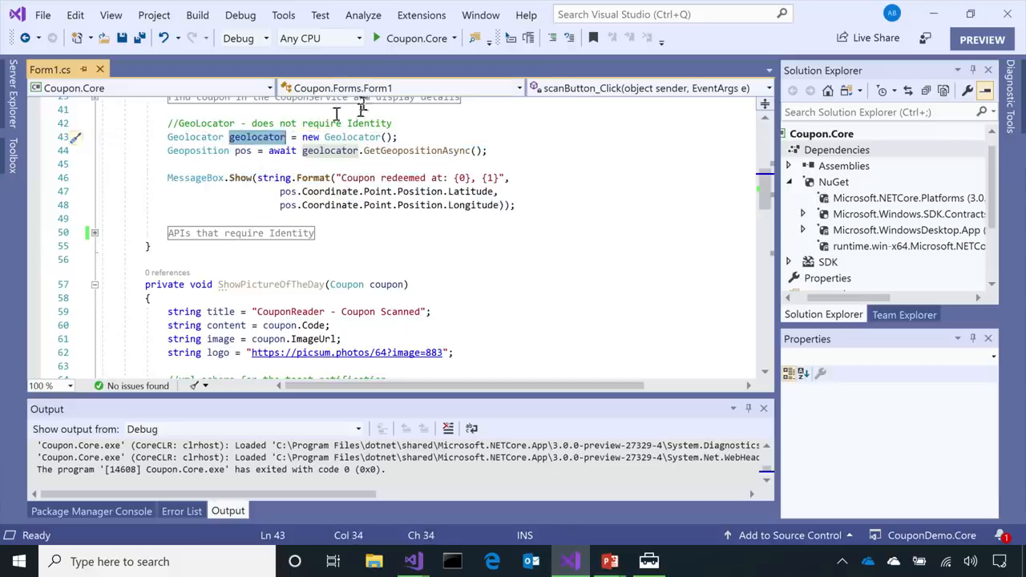
- Select the Coupon.Core project in Solution Explorer and open its project file
click(821, 134)
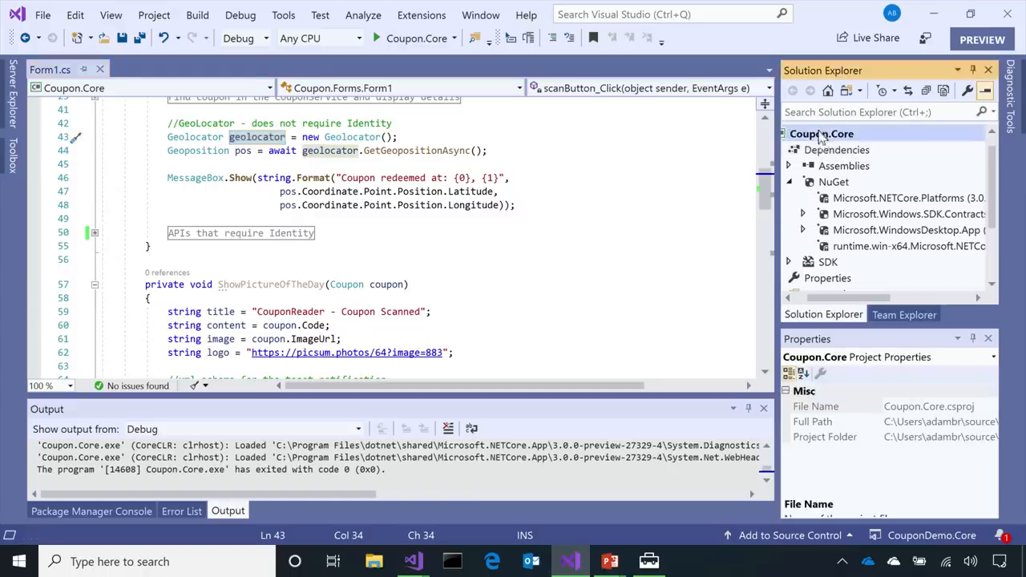
double_click(822, 134)
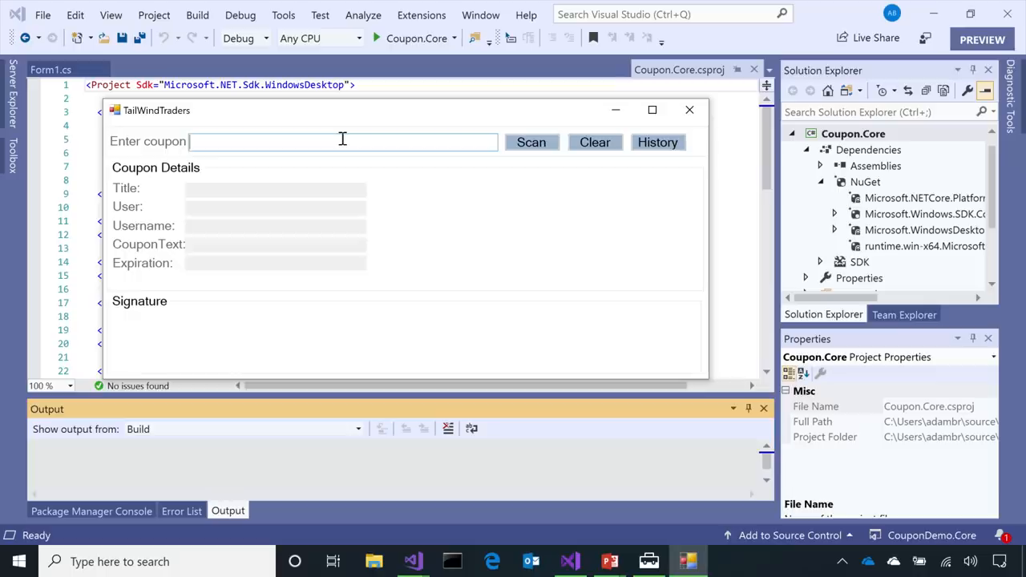
- Scan coupon Code10 to show its details, then dismiss the redemption-location message
text(Code10)
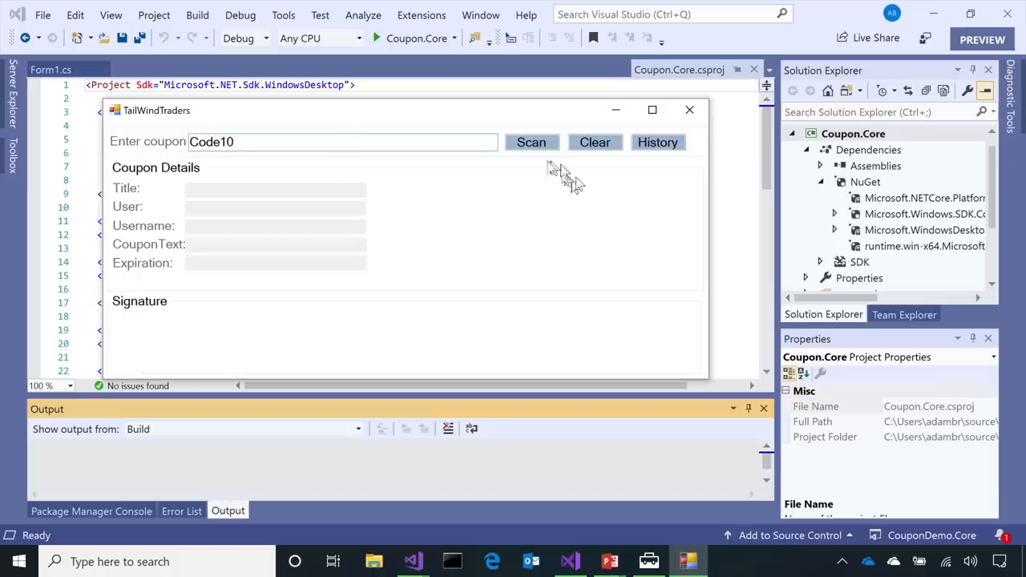
click(531, 142)
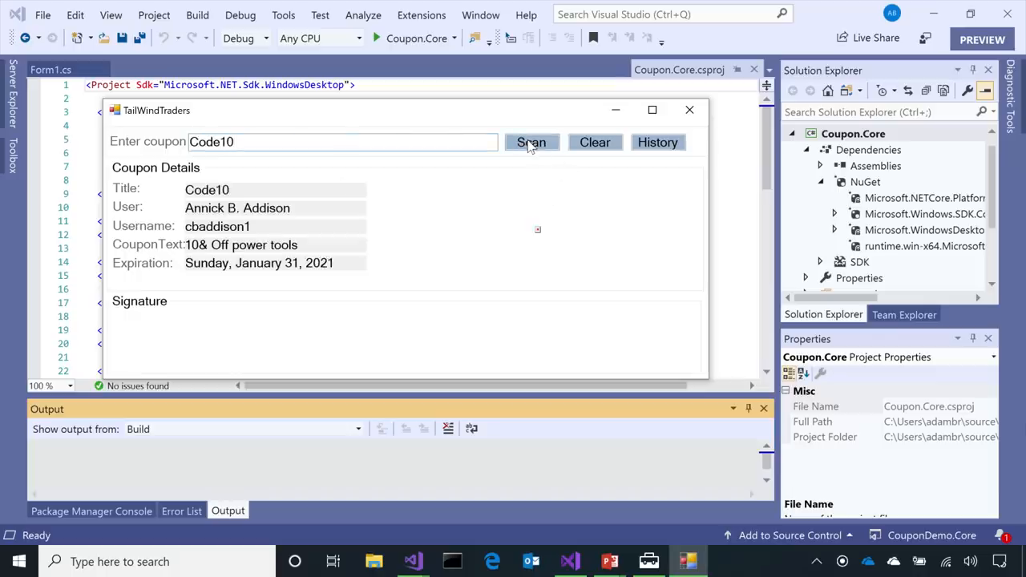
click(530, 142)
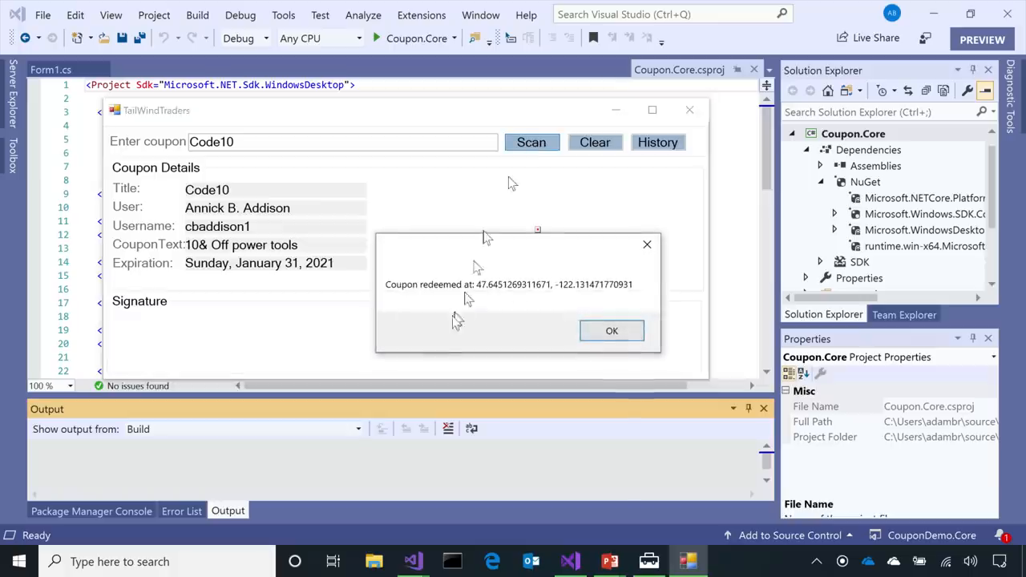
mouse_move(438, 324)
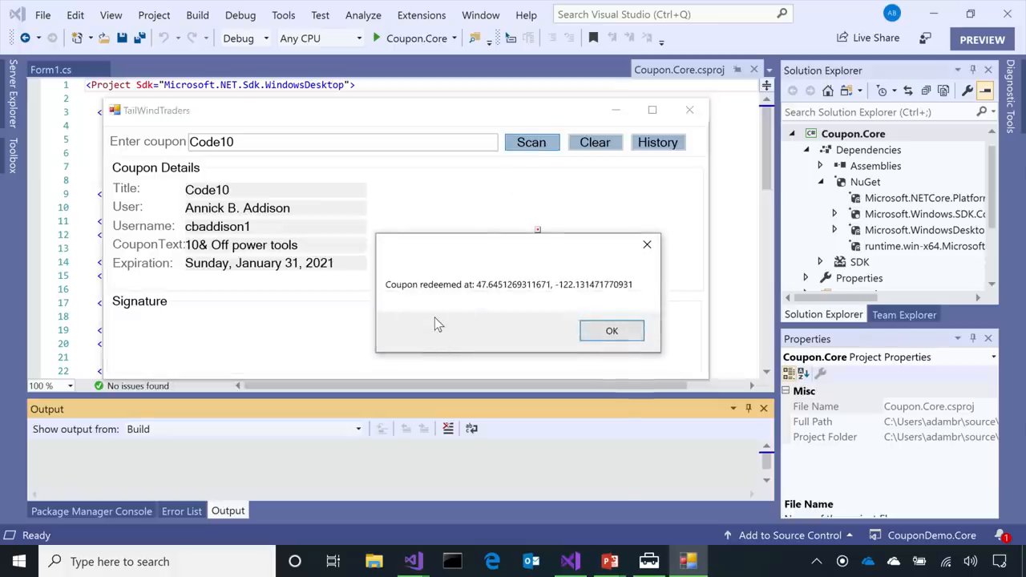
mouse_move(427, 317)
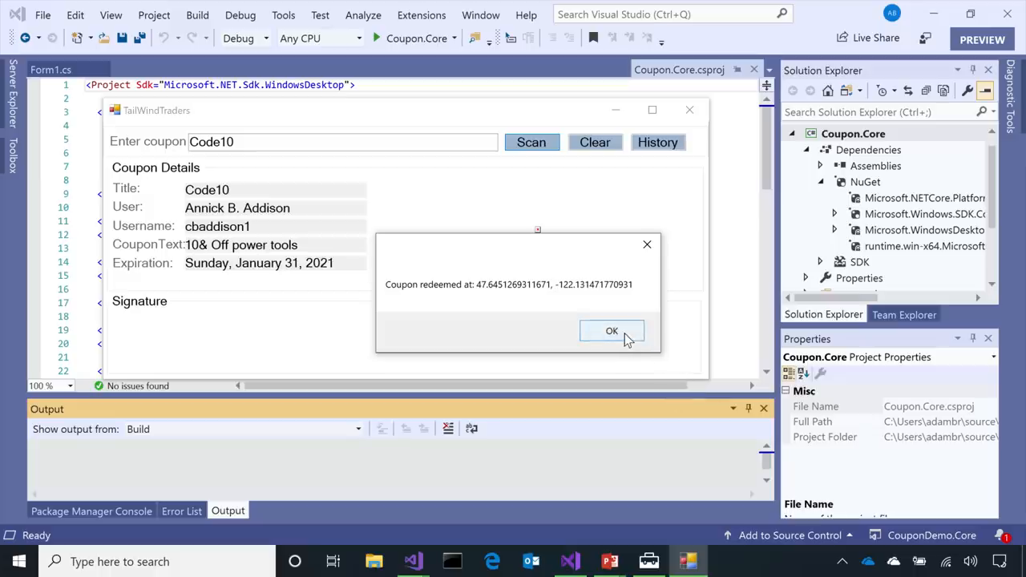
click(611, 331)
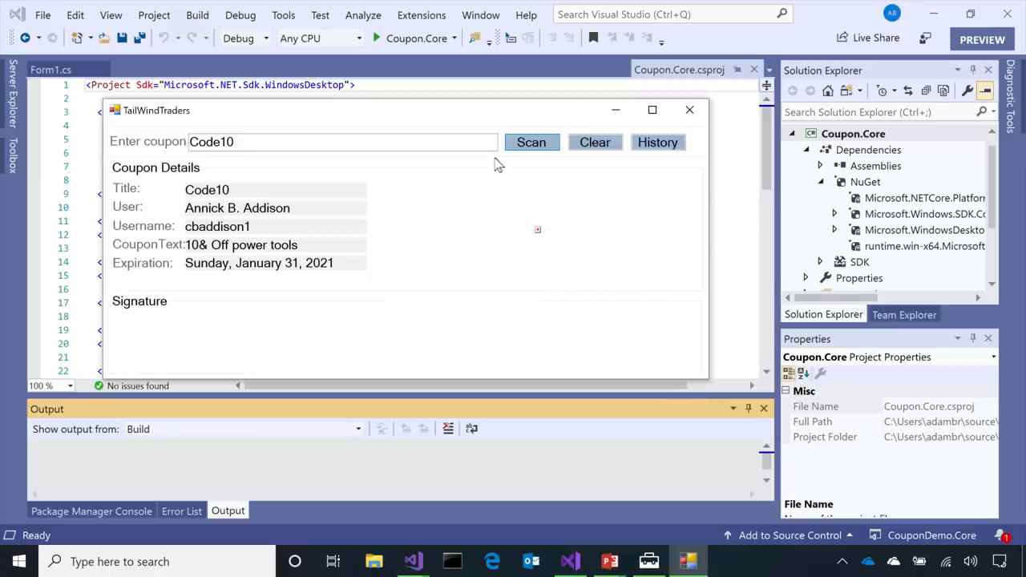
mouse_move(525, 232)
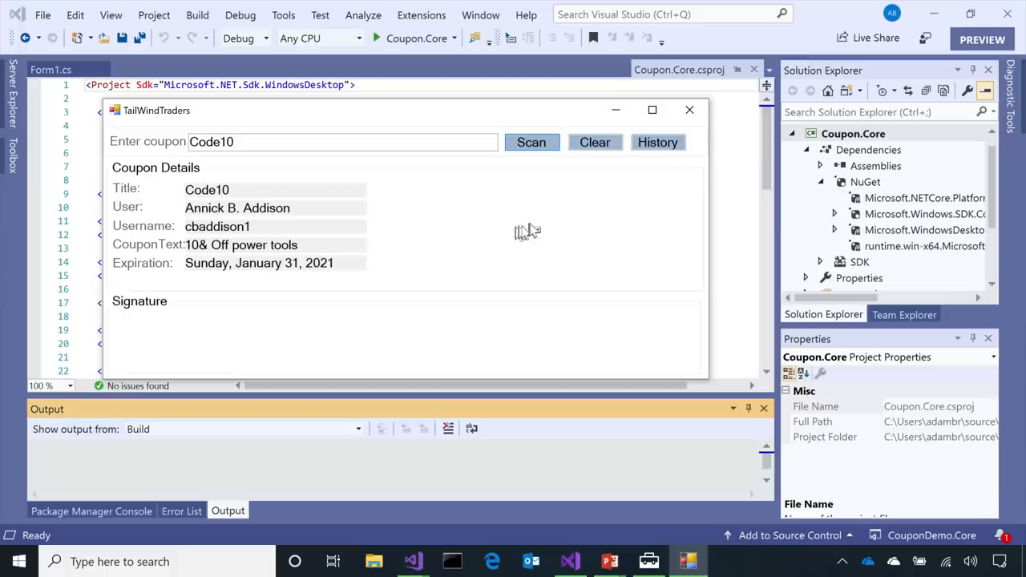
mouse_move(689, 110)
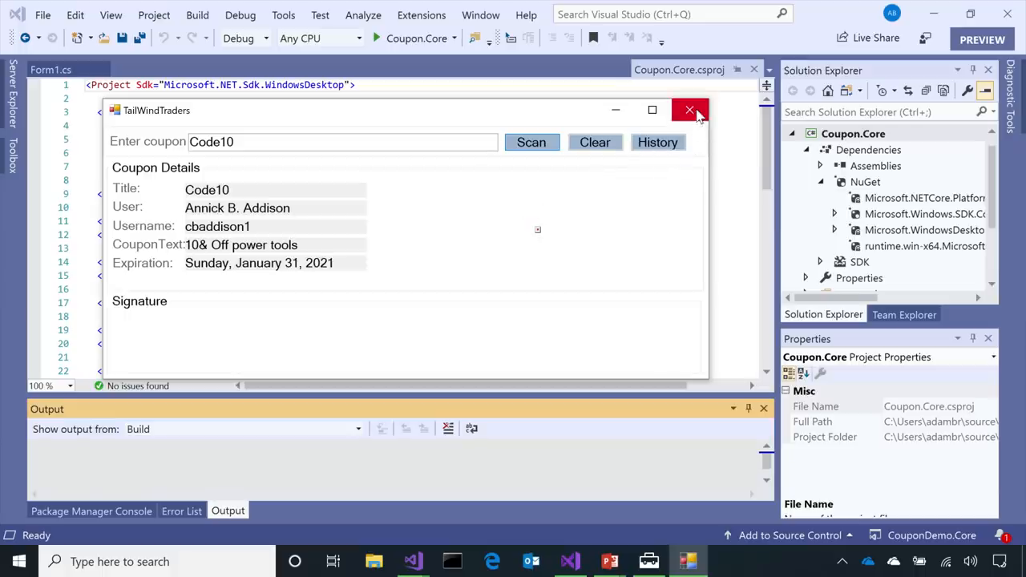
mouse_move(691, 109)
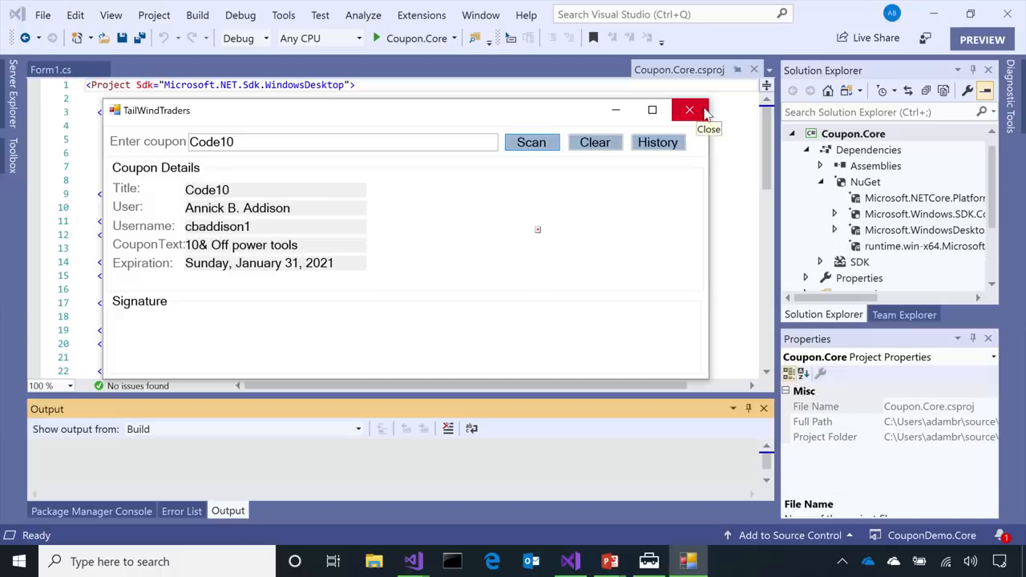
- Close the TailWindTraders app and bring up the CouponDemo.Core solution's context menu
click(687, 110)
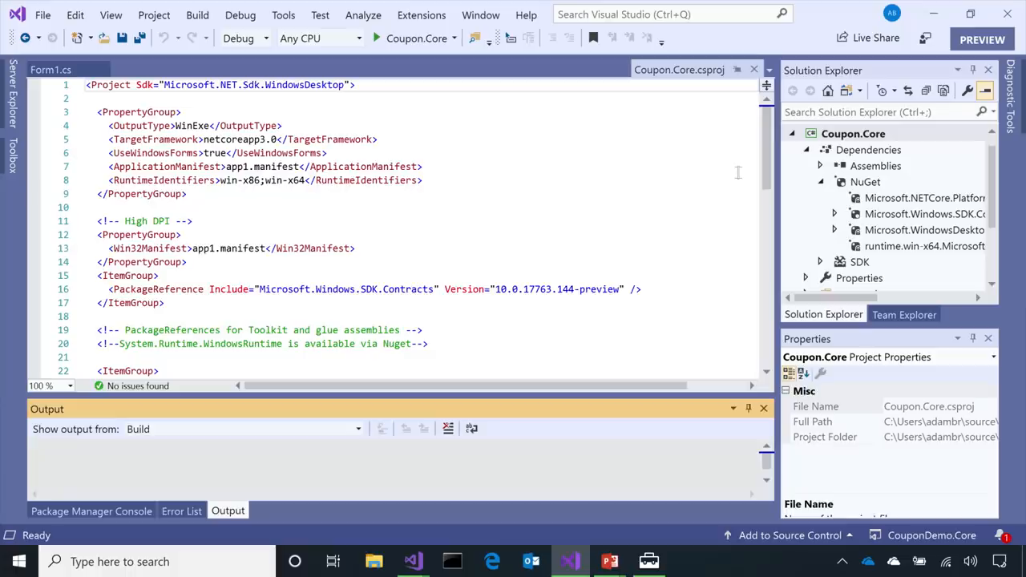
mouse_move(954, 168)
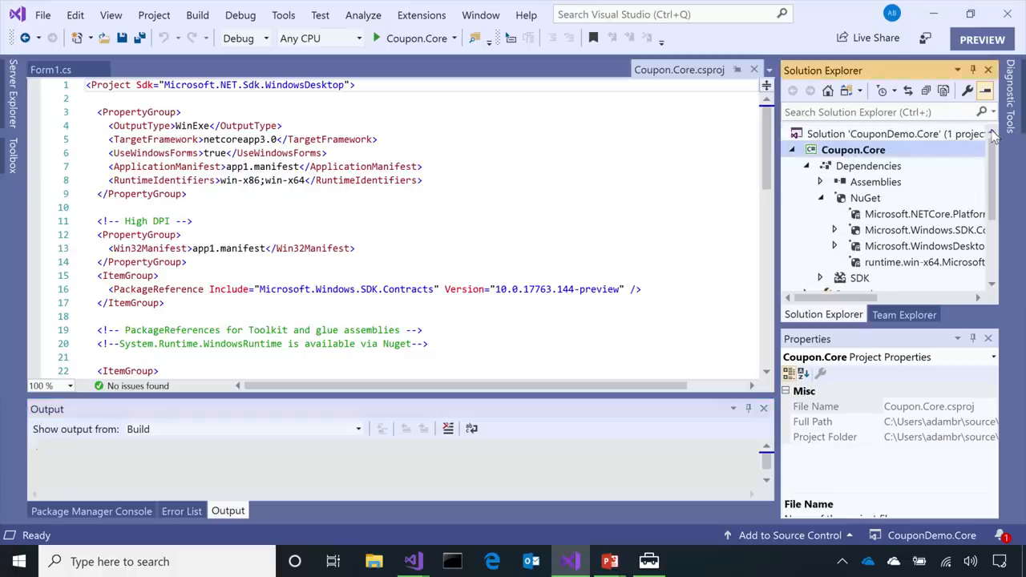
click(894, 134)
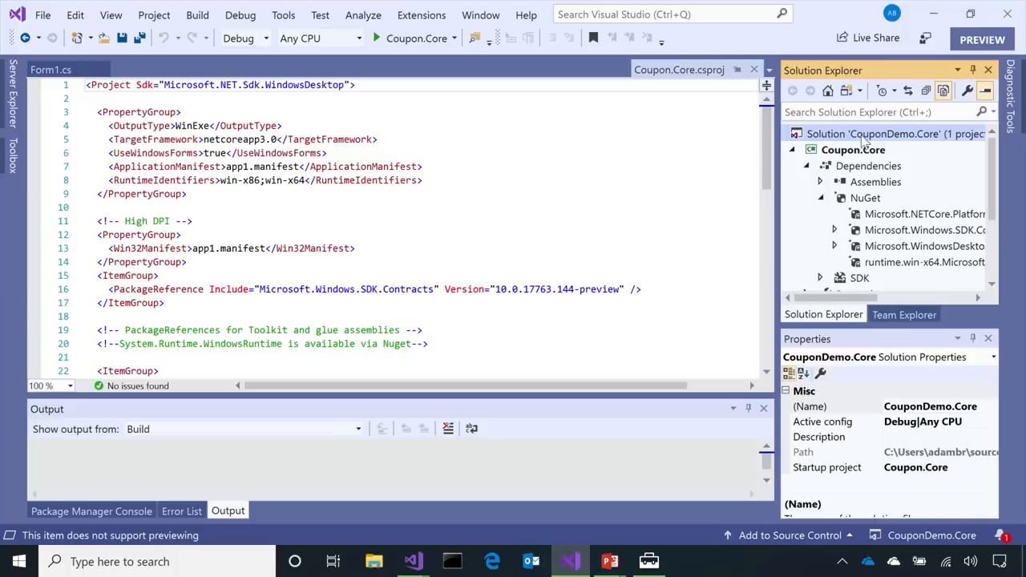
right_click(853, 134)
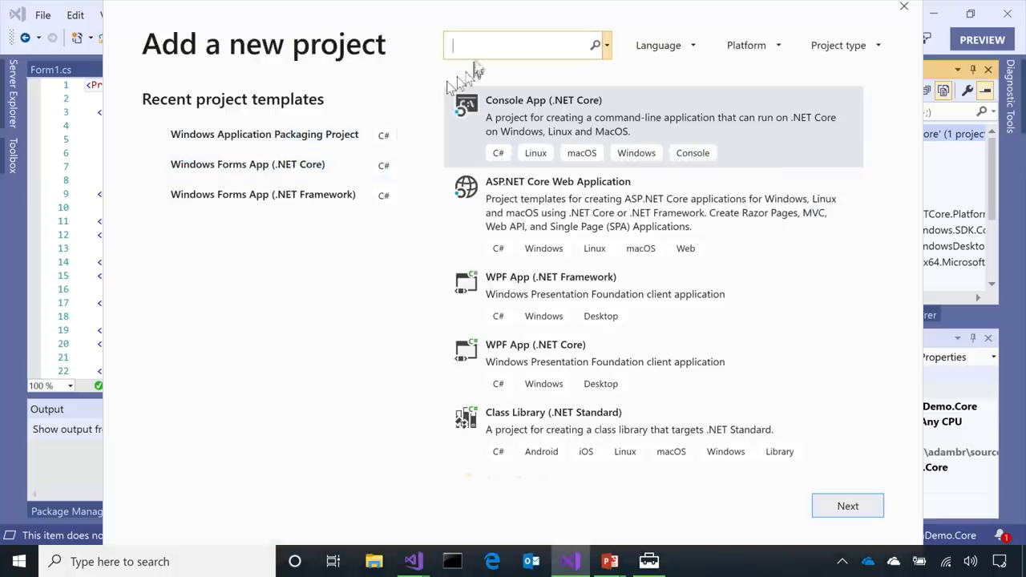
mouse_move(377, 92)
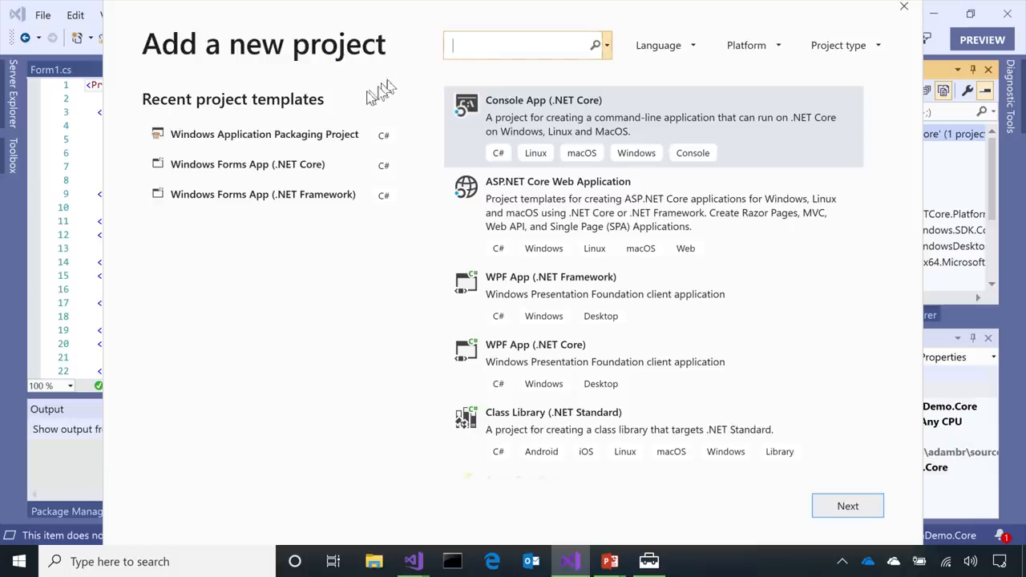
mouse_move(477, 73)
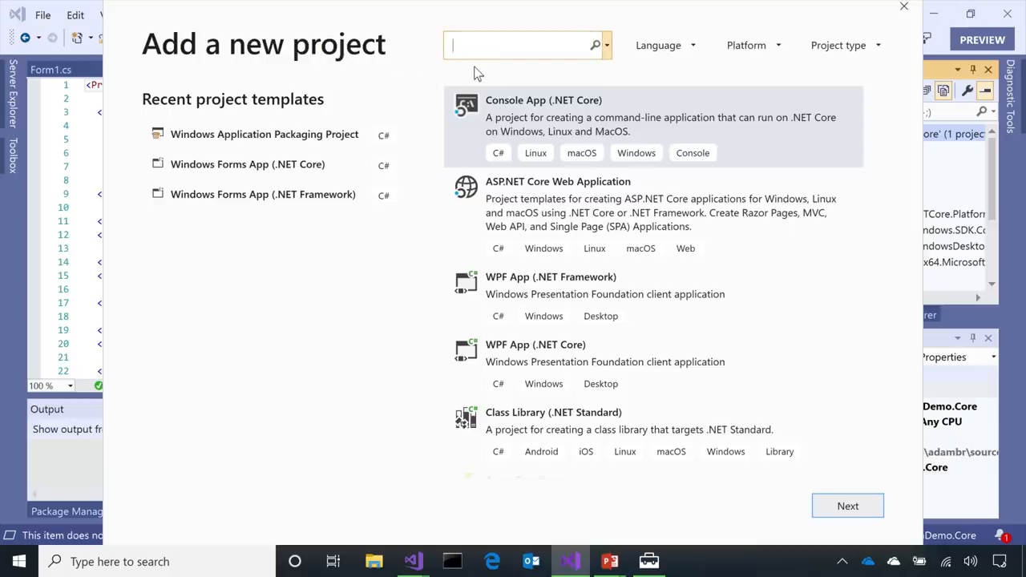
- Create a Windows Application Packaging Project named CouponCore.Package with minimum version 1809
text(applicatin)
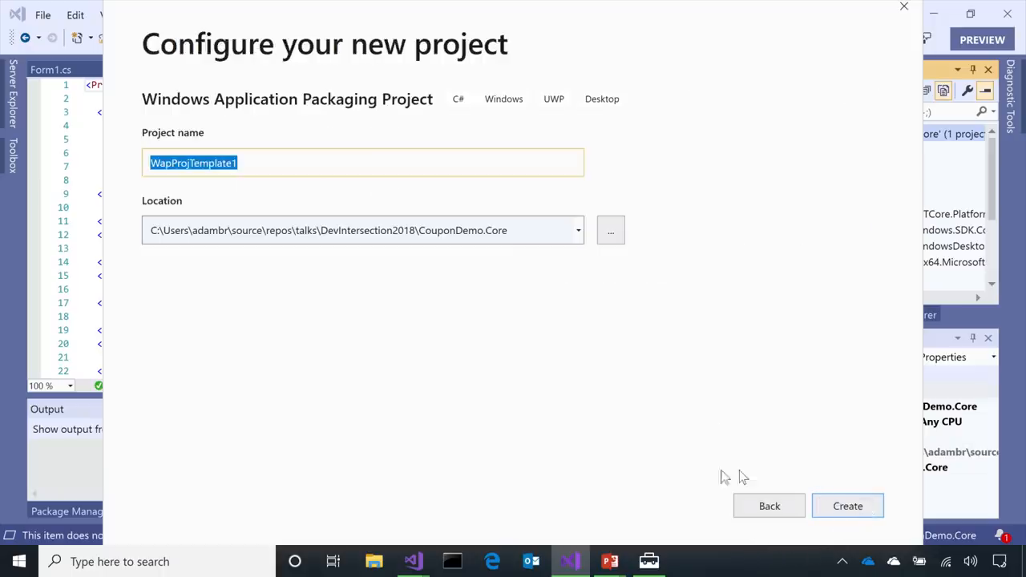
mouse_move(112, 167)
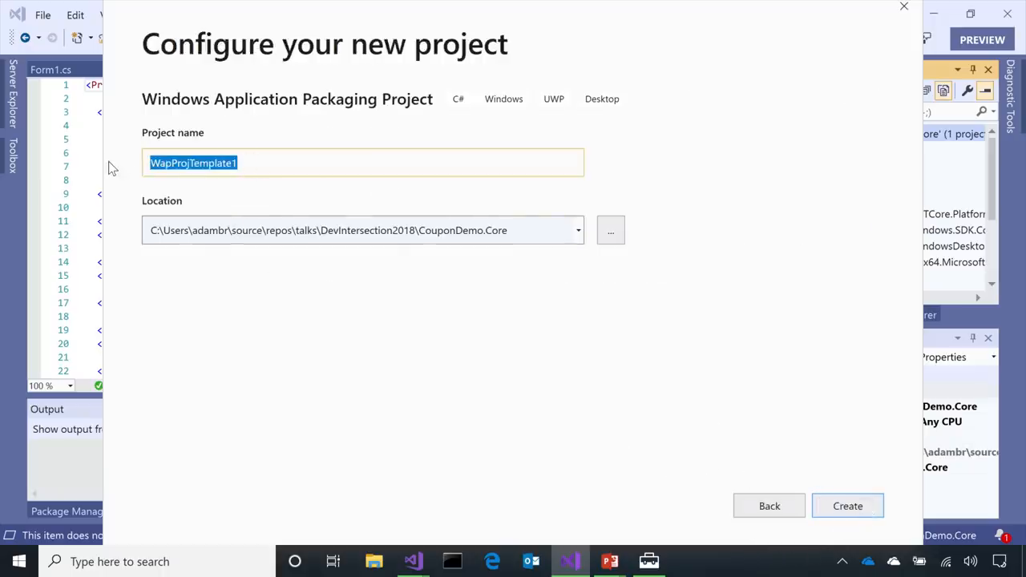
text(CouponCore.Pac)
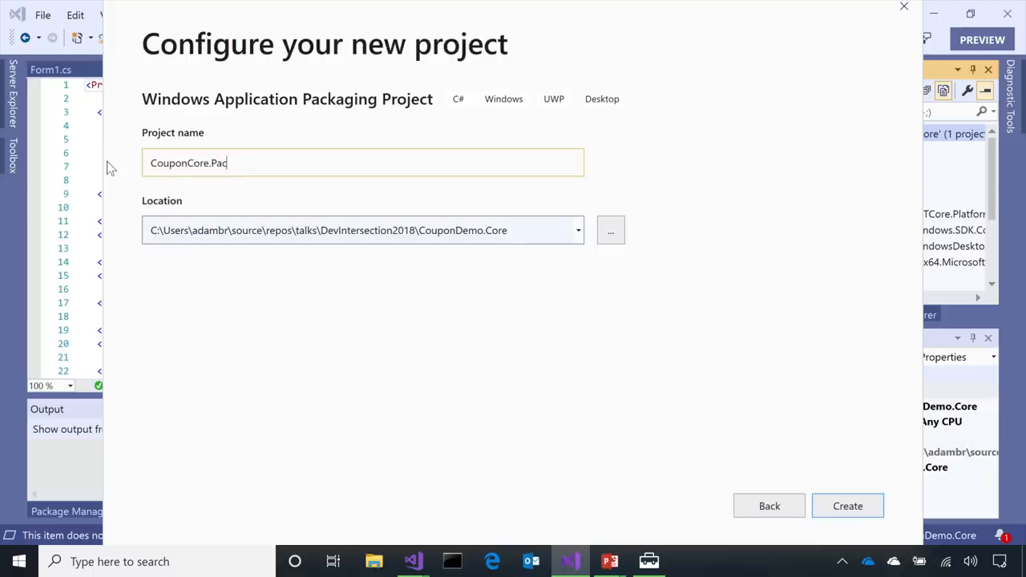
text(kage)
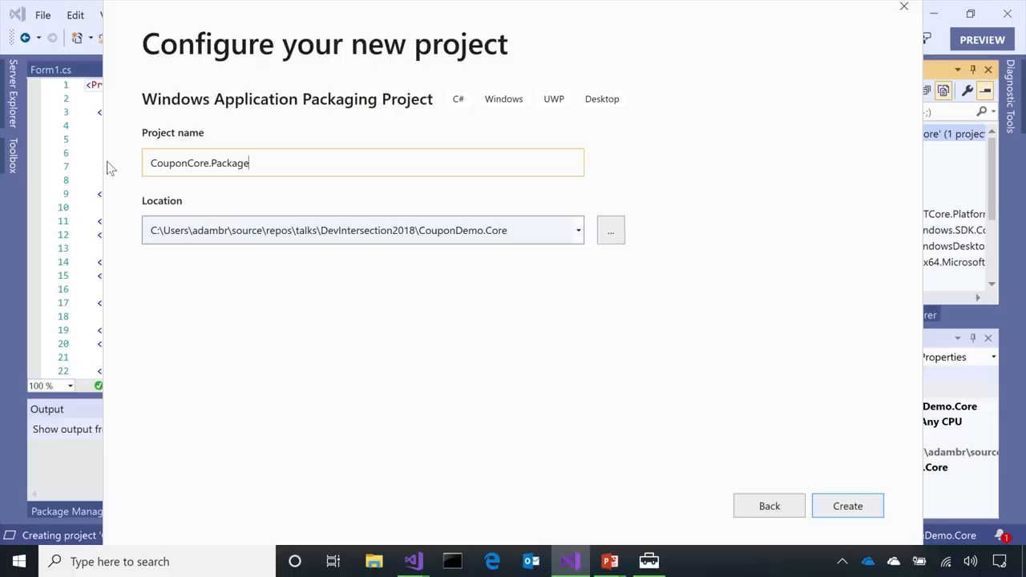
click(847, 505)
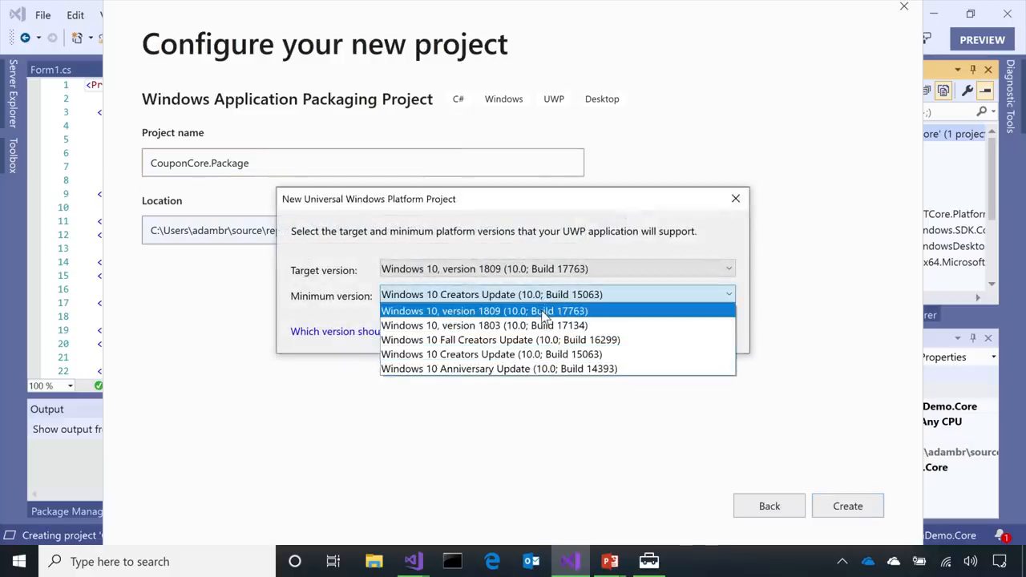
click(484, 311)
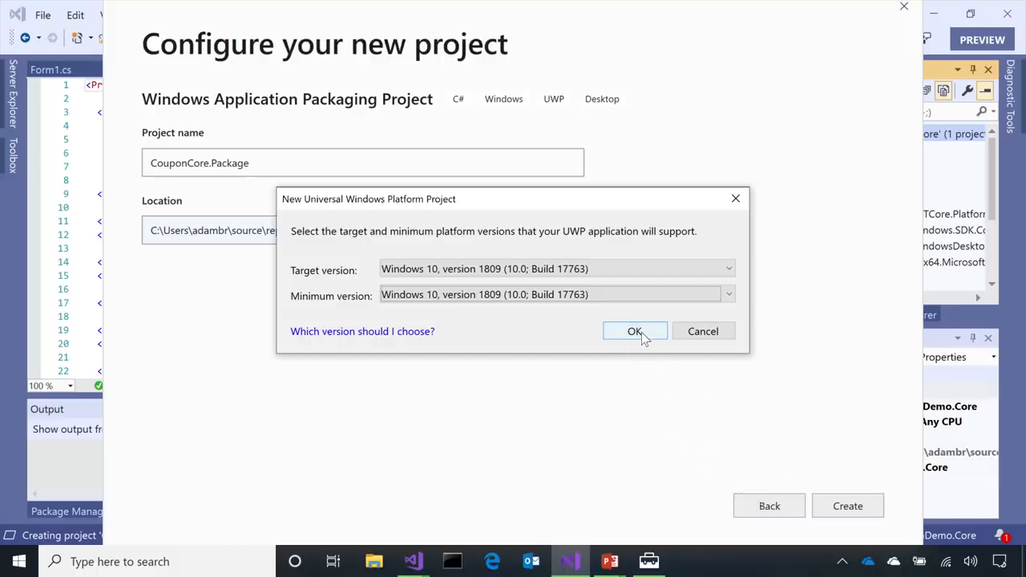
click(635, 331)
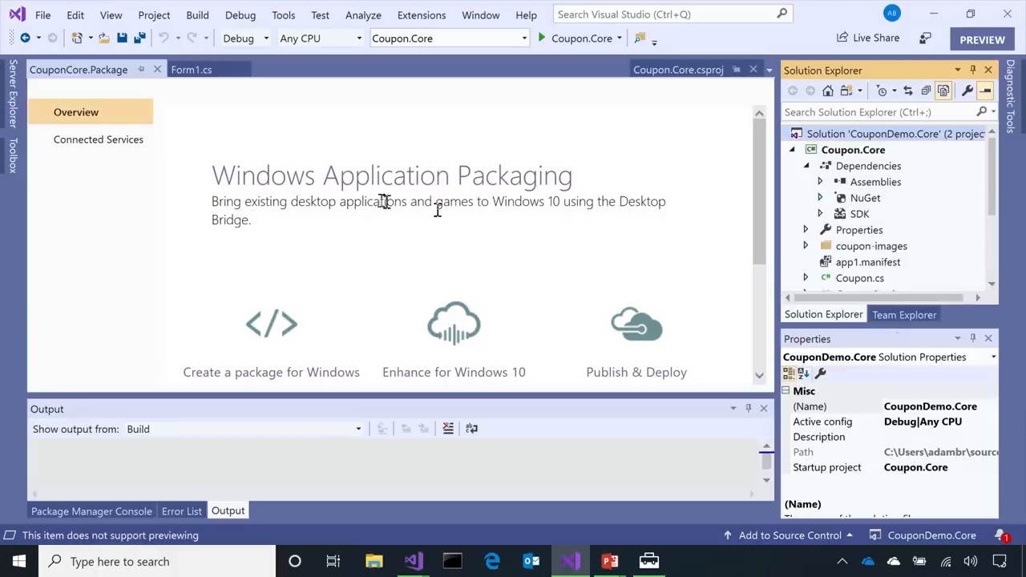
mouse_move(158, 70)
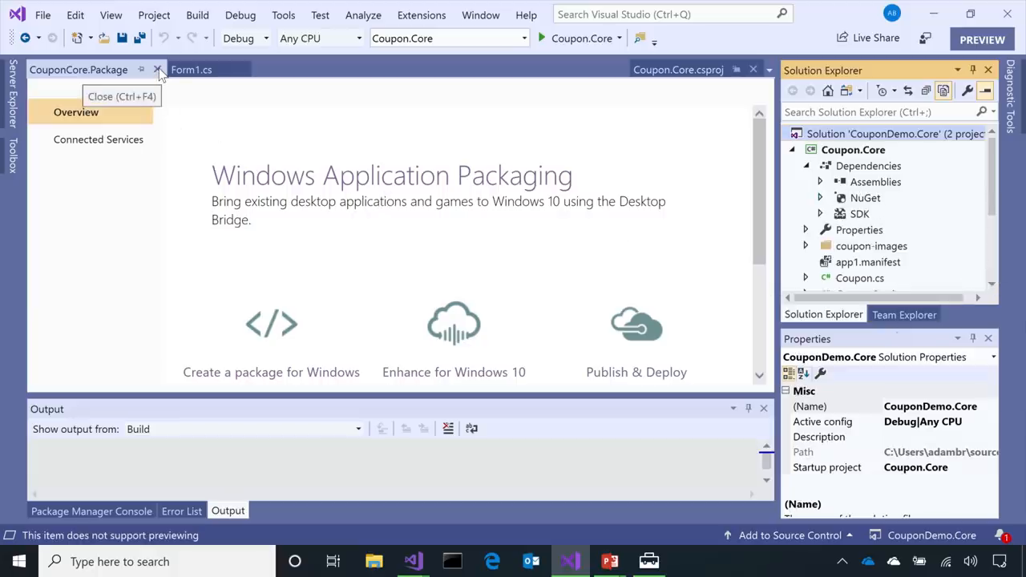
- Close the packaging Overview page and set CouponCore.Package as the startup project
click(158, 70)
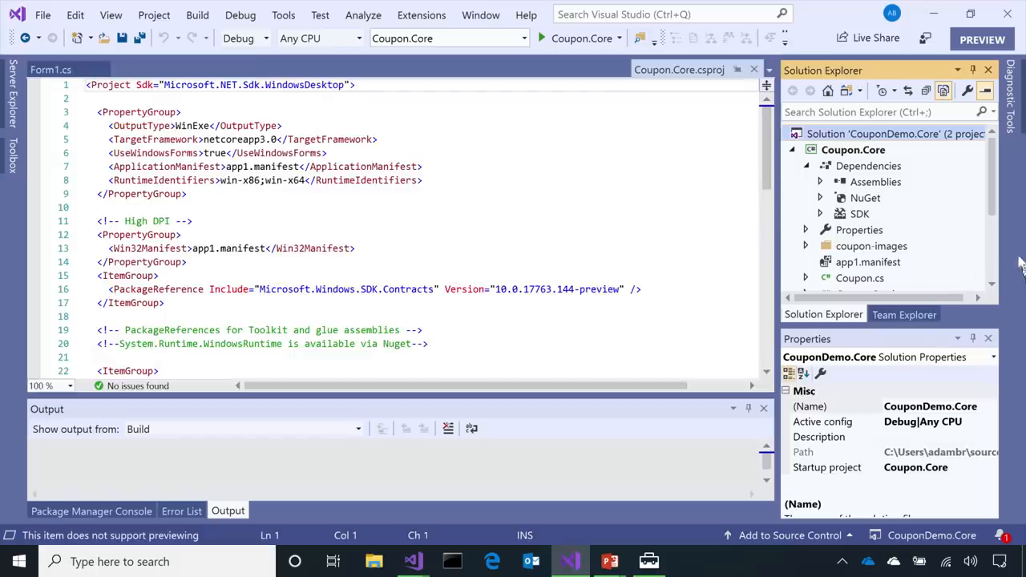
scroll(down, 3)
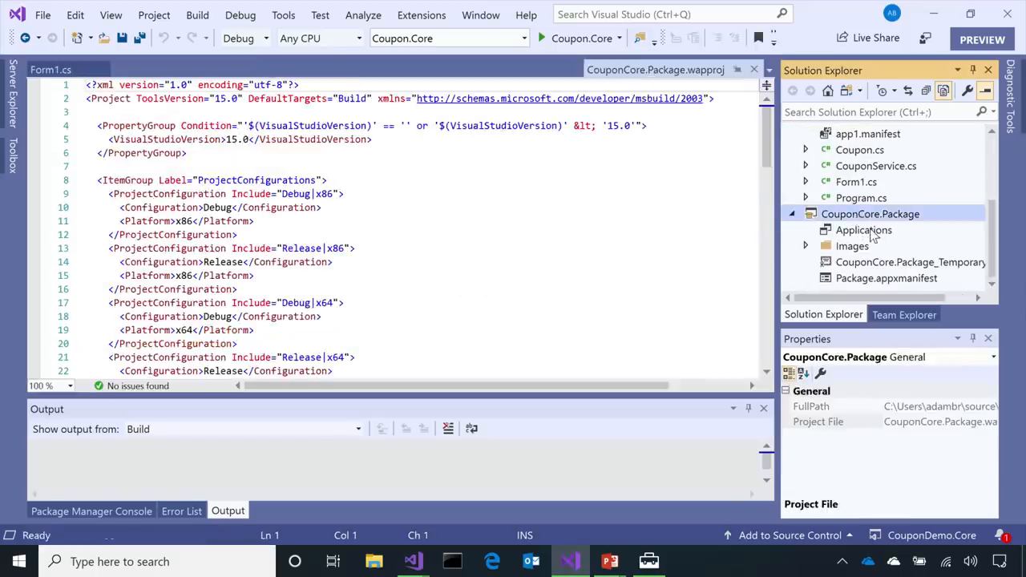
click(865, 230)
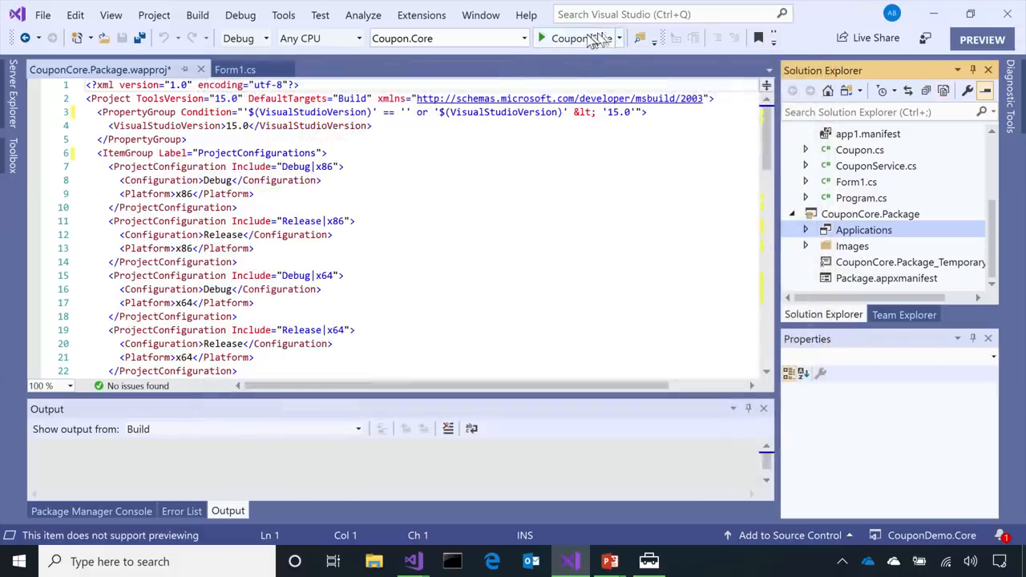
click(863, 230)
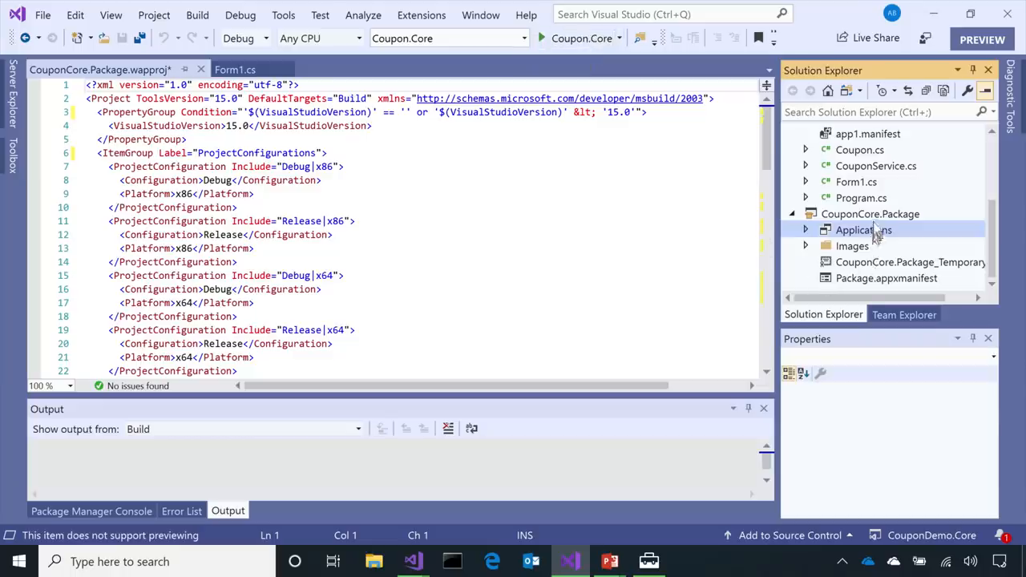
right_click(871, 214)
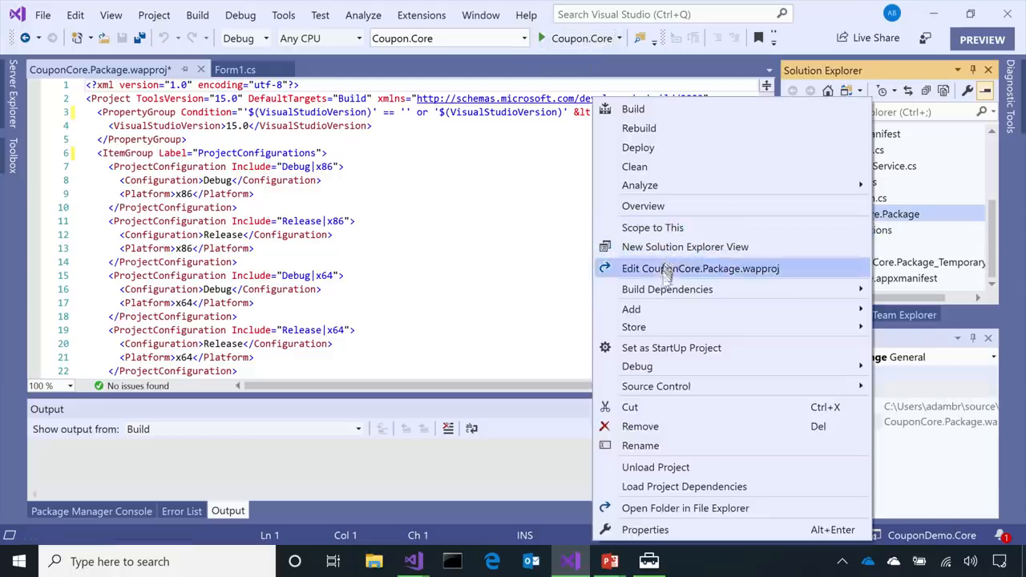
click(700, 268)
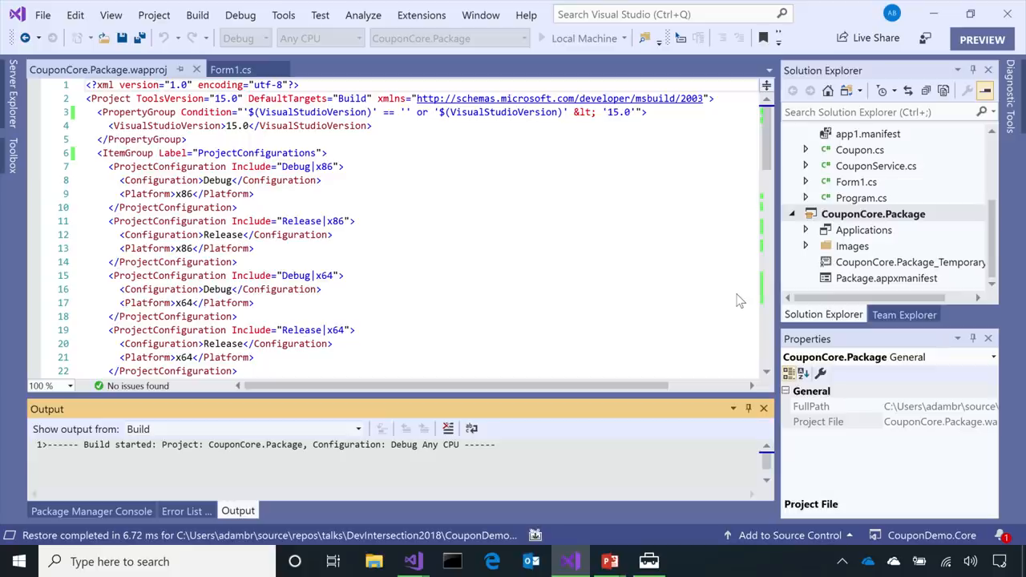
- Rebuild CouponCore.Package together with its Coupon.Core dependency
click(181, 511)
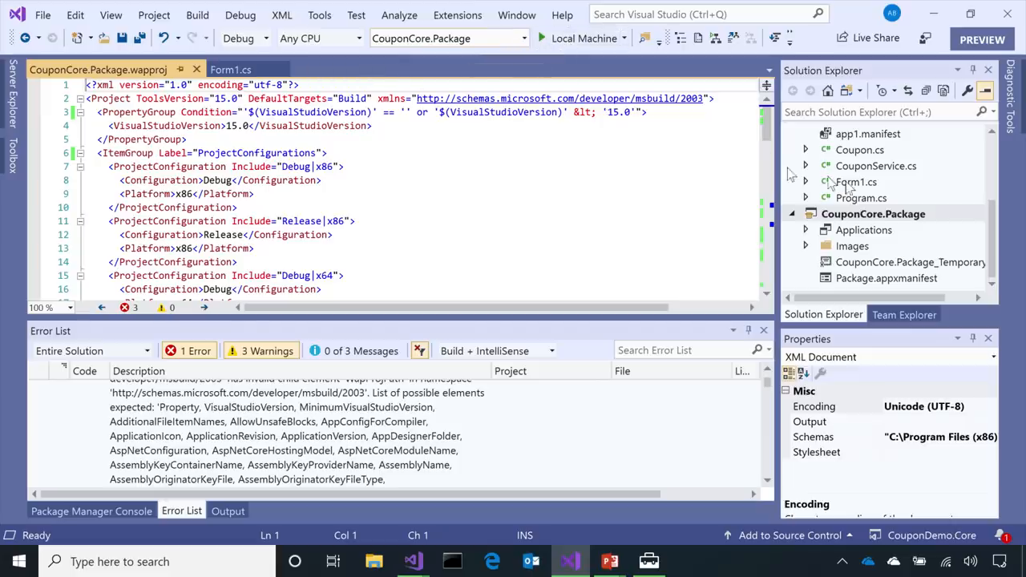
right_click(873, 214)
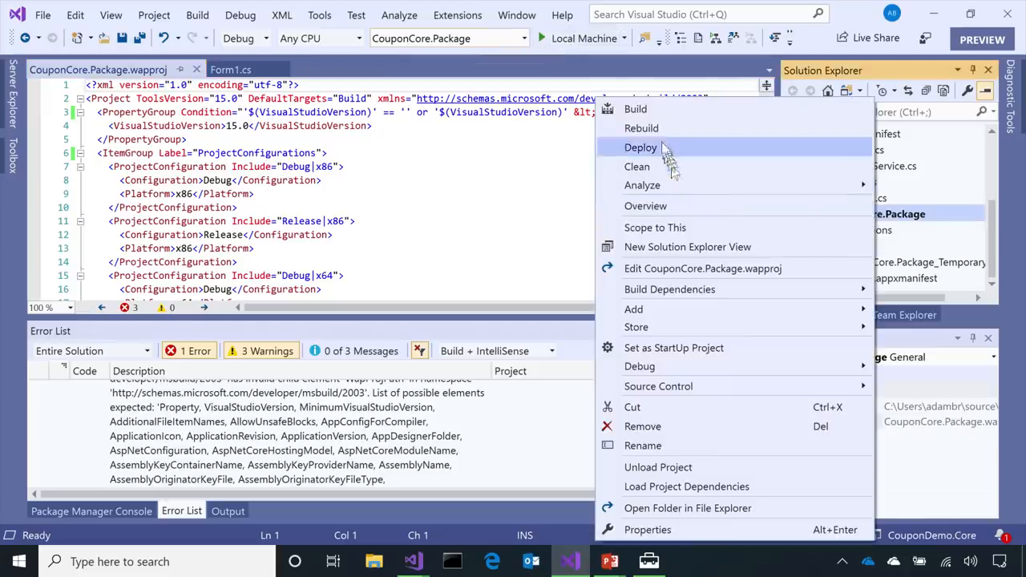
click(641, 128)
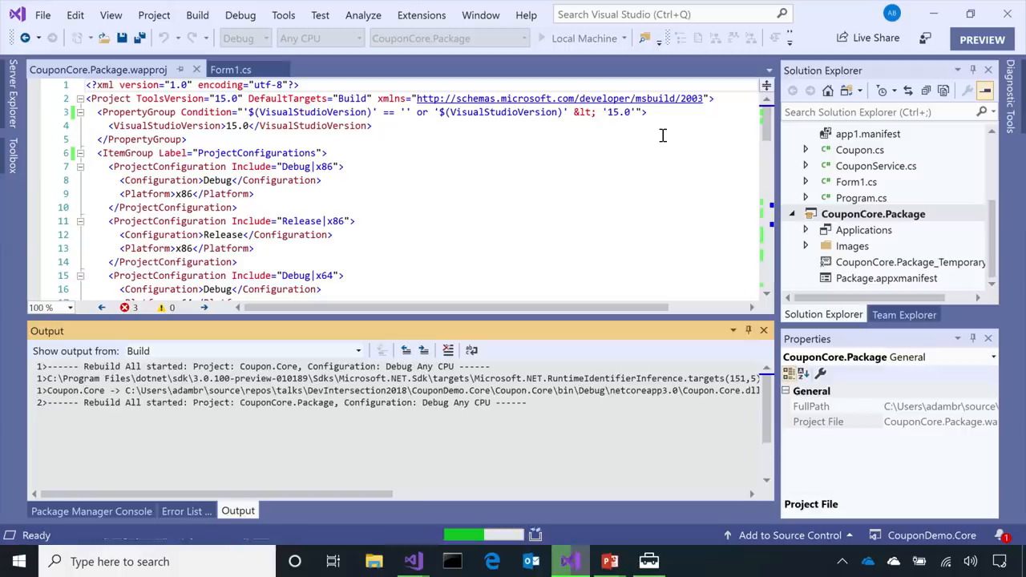
- Check the finished rebuild's results: 1 error and 3 warnings
click(186, 511)
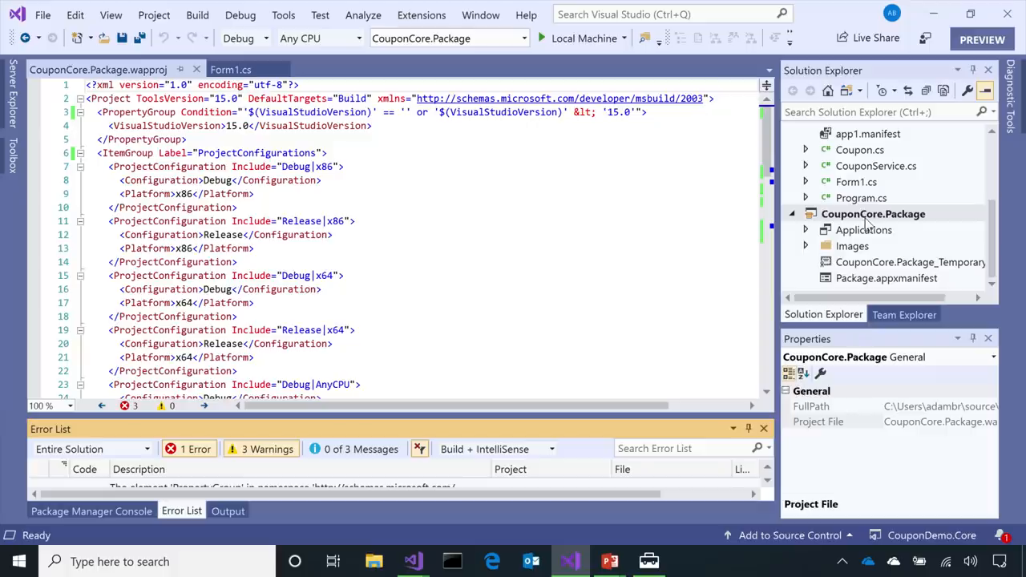
mouse_move(996, 148)
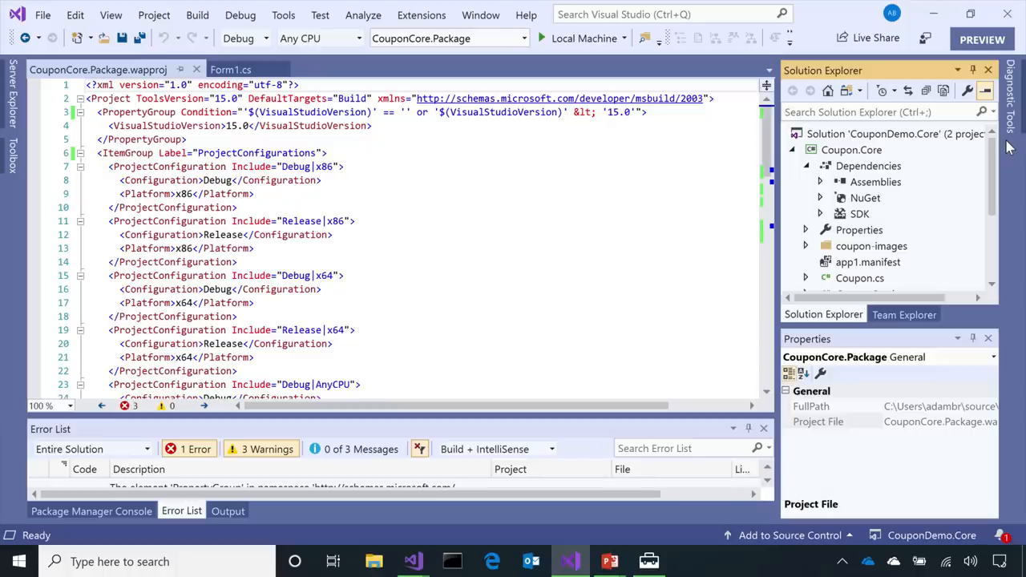
mouse_move(1007, 149)
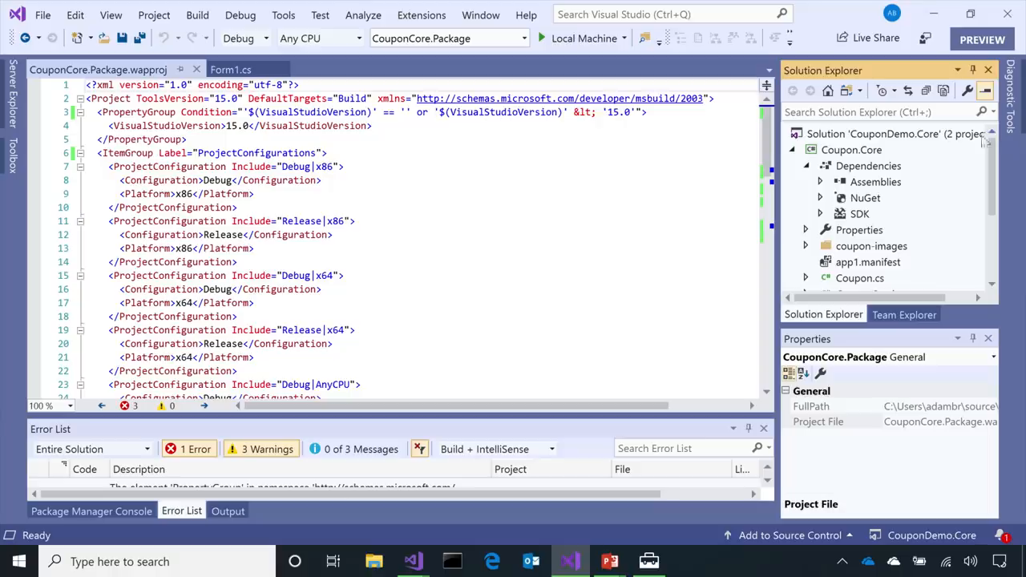
- Debug Coupon.Core and scan coupon code10 to show its 10% Off power tools details
right_click(851, 150)
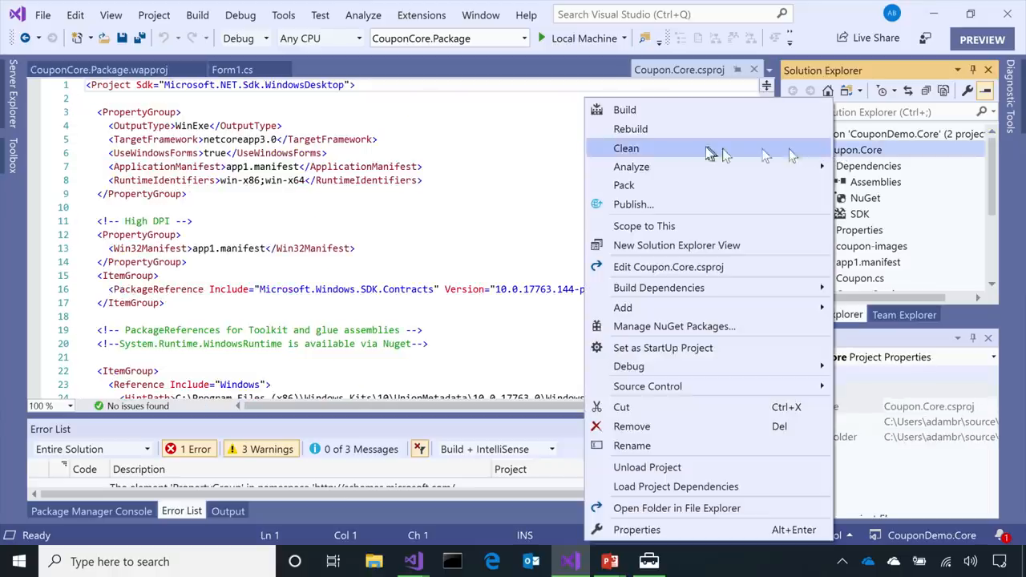
mouse_move(633, 307)
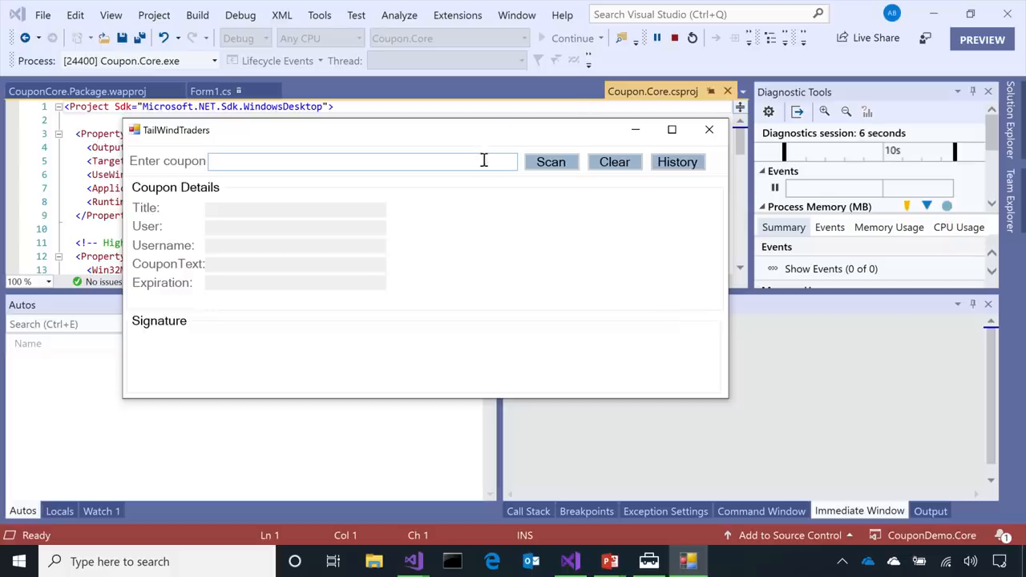
text(code10)
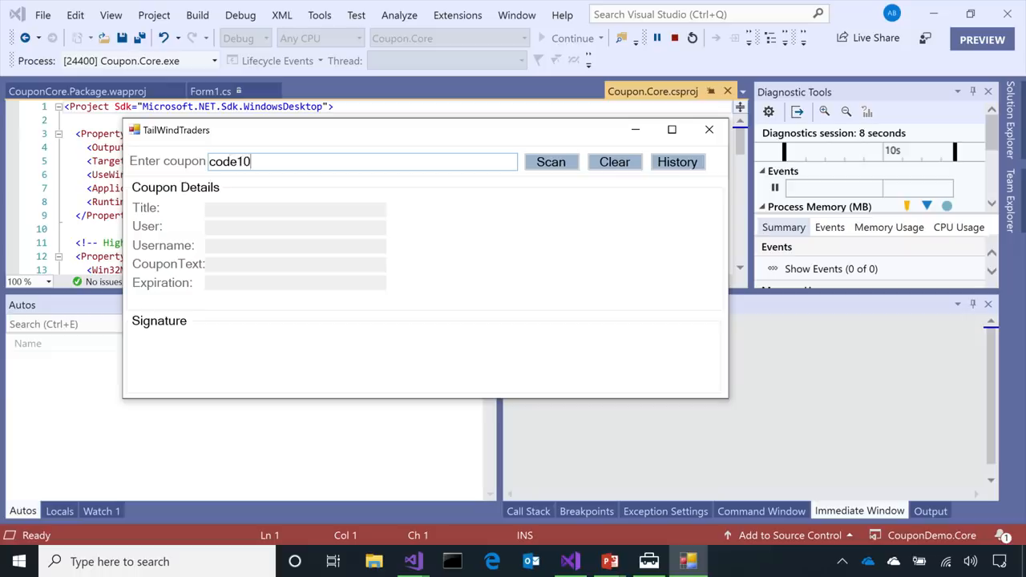
click(550, 162)
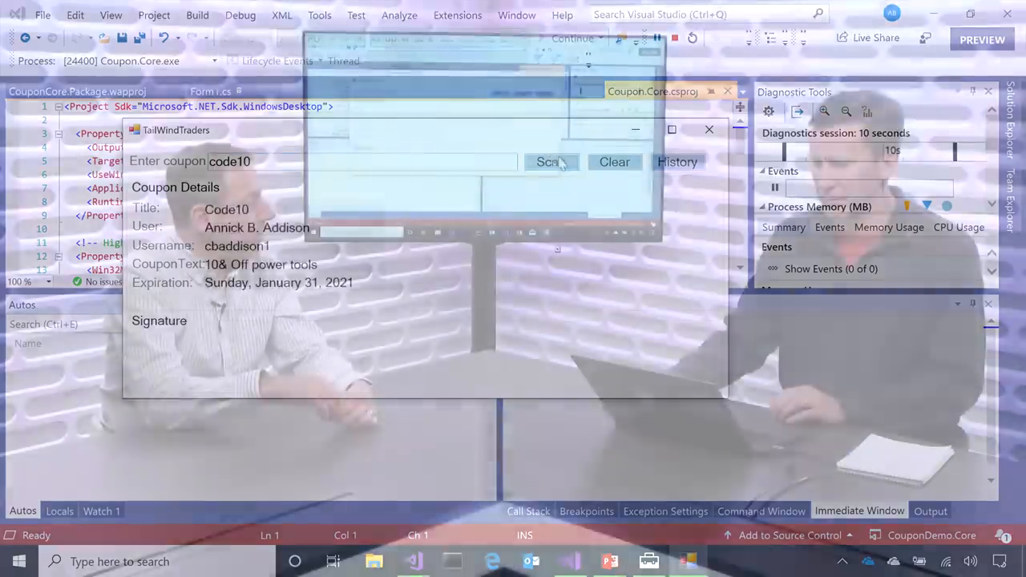